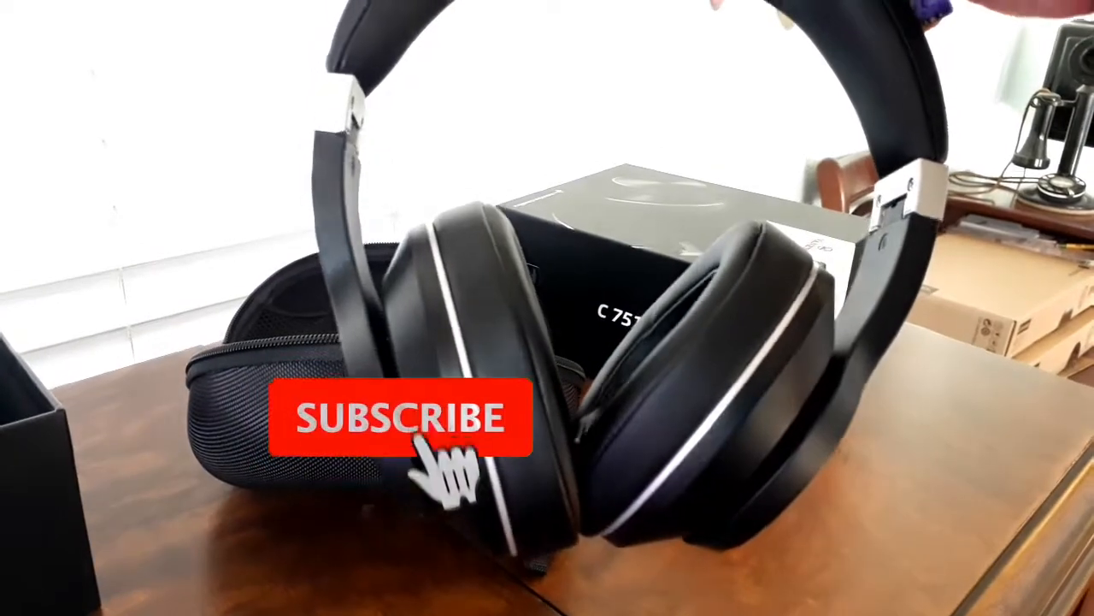
left_click(406, 418)
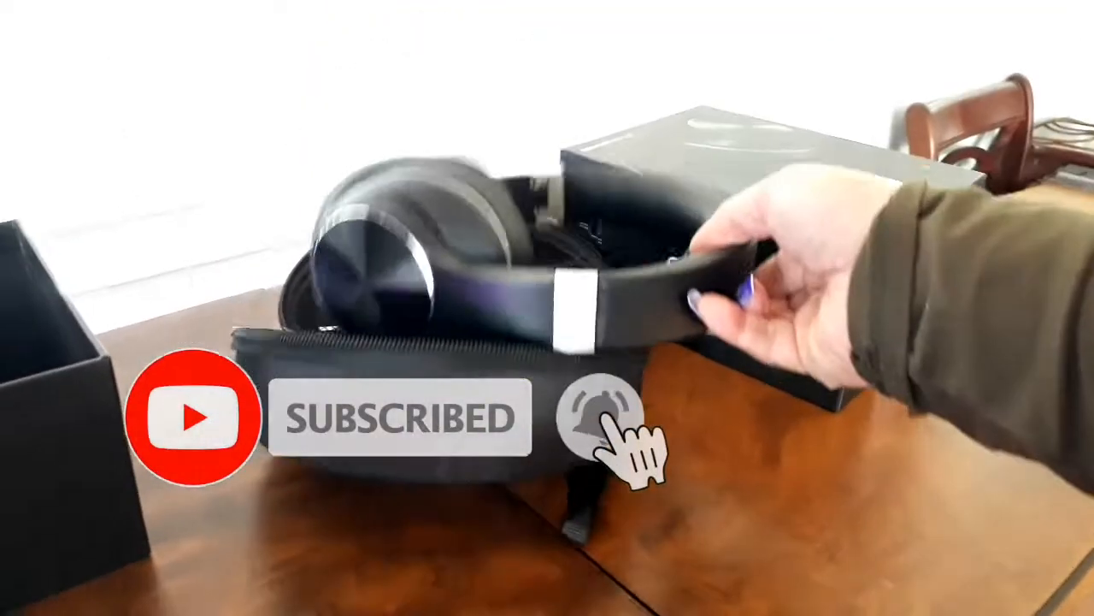